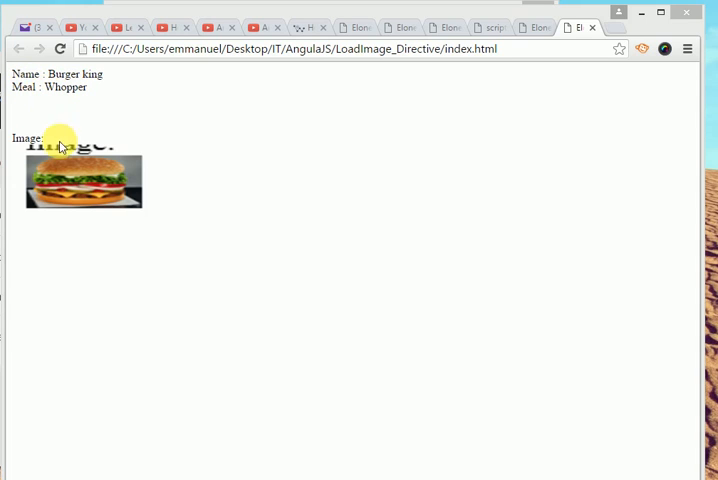
{"action": "mouse_move", "coordinate": [83, 178]}
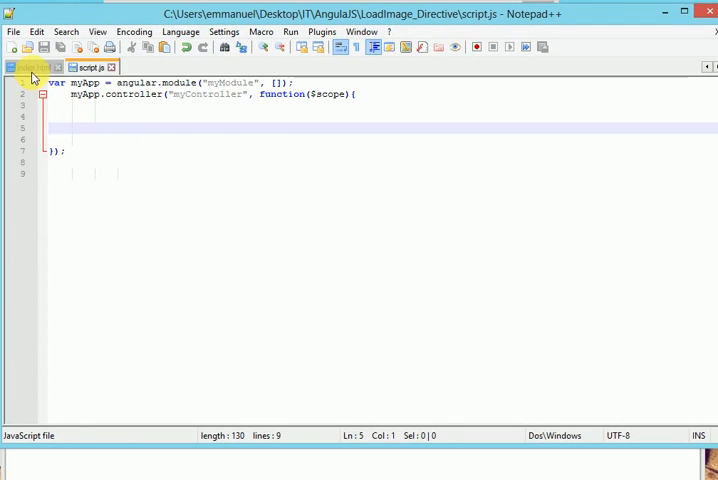
Show index.html with its AngularJS script links and myController div.
{"action": "left_click", "coordinate": [30, 67]}
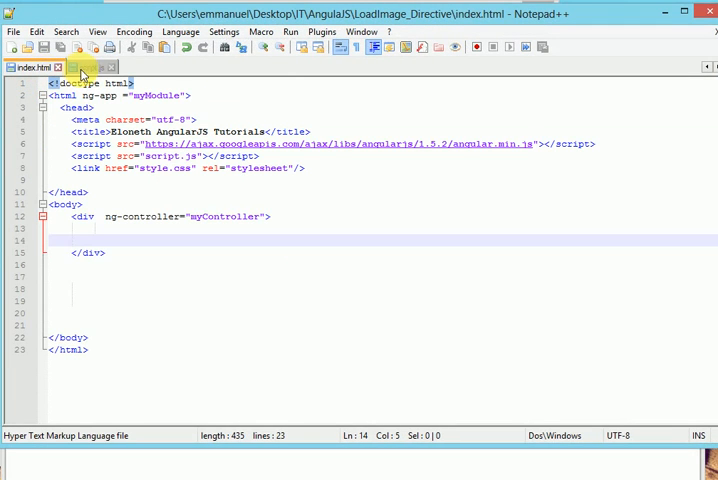
{"action": "mouse_move", "coordinate": [95, 77]}
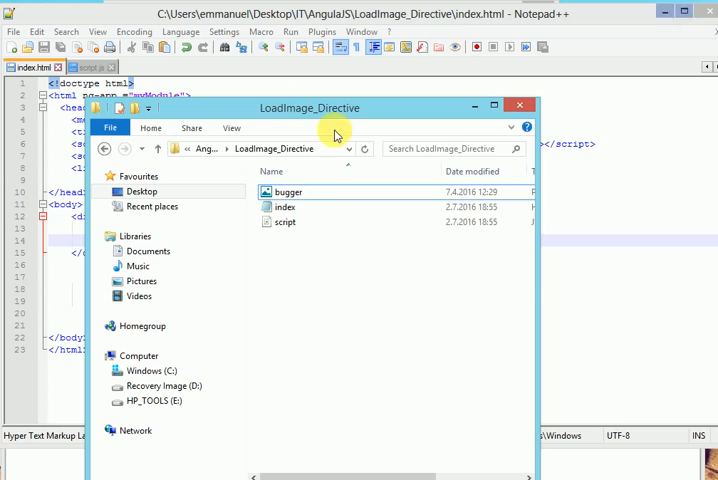
Check the burger image file in the LoadImage_Directive folder.
{"action": "left_click", "coordinate": [288, 191]}
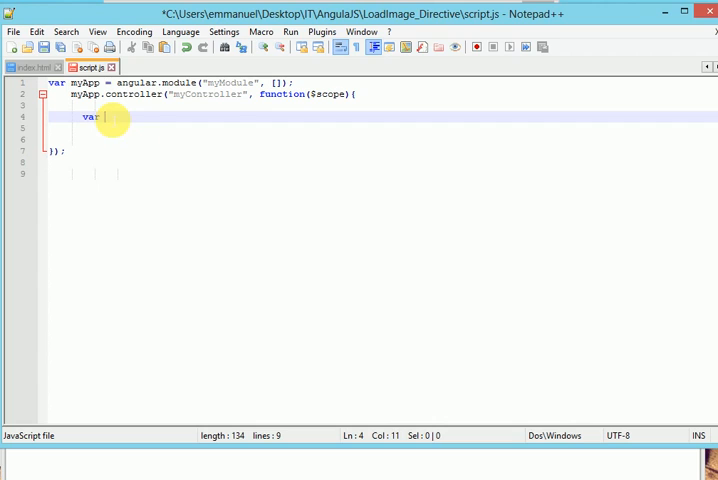
Declare var restaurant with name "Bugger BB" in the controller.
{"action": "type", "text": "restauta"}
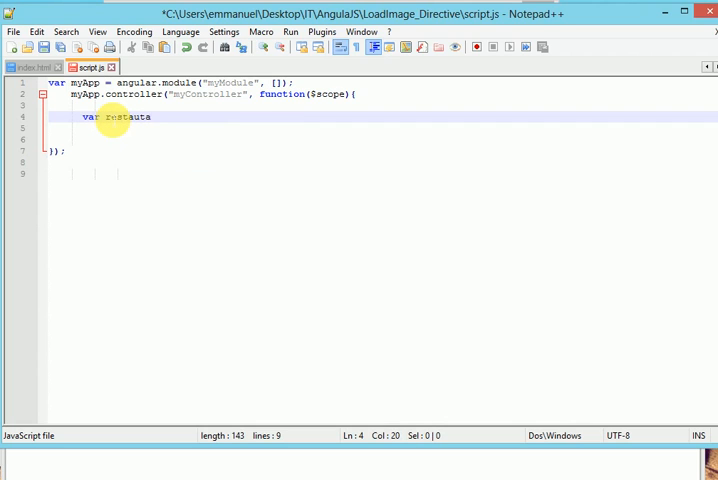
{"action": "type", "text": "nt"}
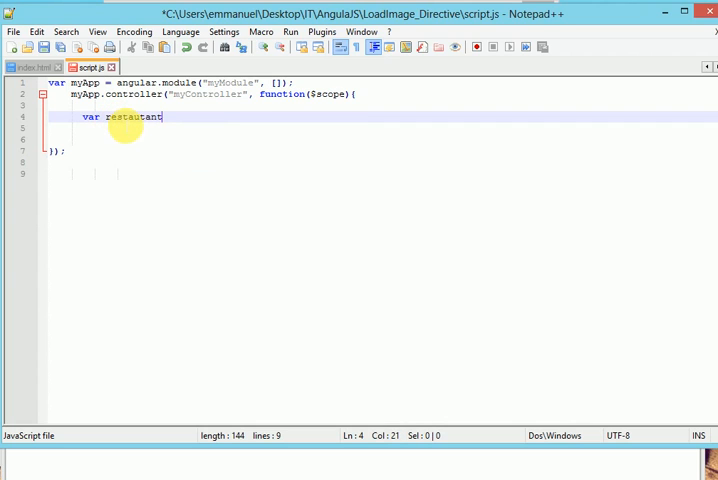
{"action": "key", "text": "BackSpace"}
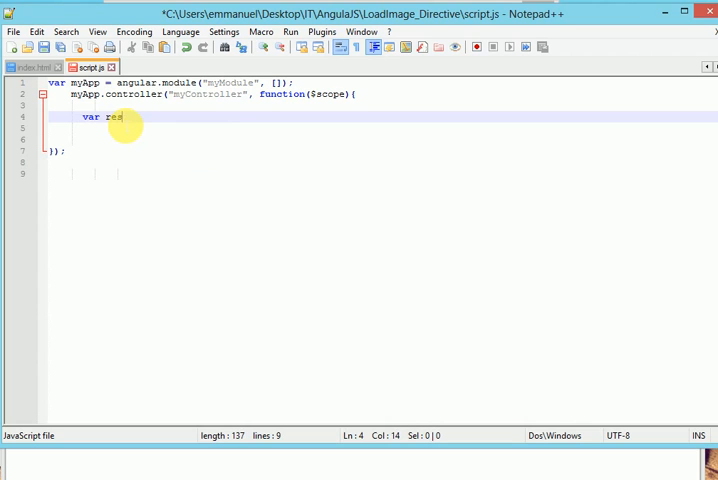
{"action": "type", "text": "staura"}
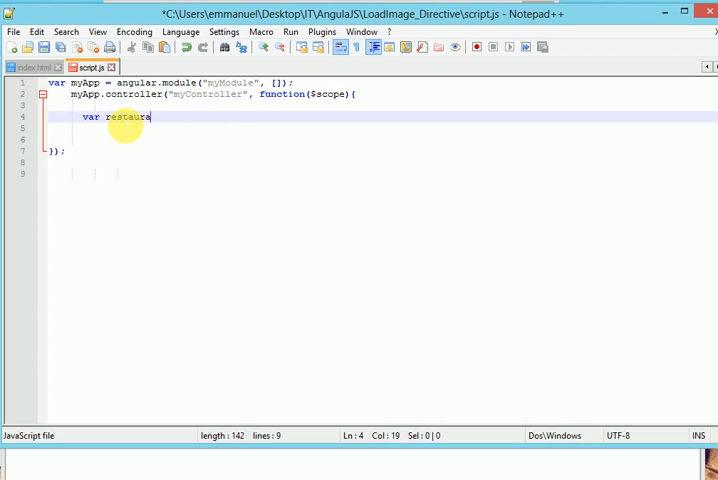
{"action": "type", "text": "nt = {"}
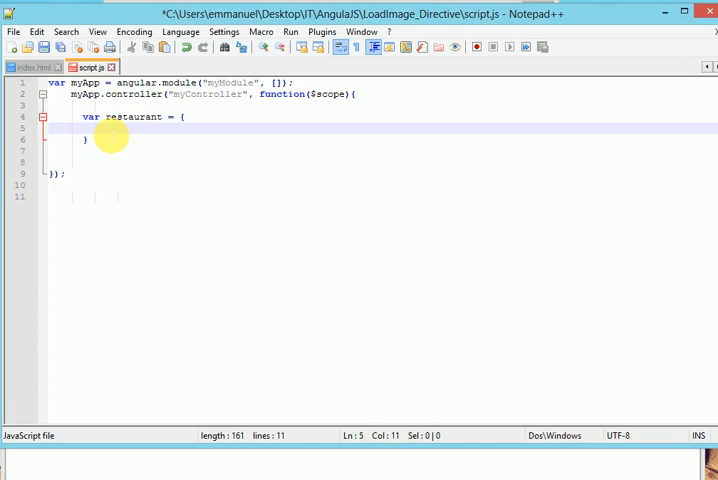
{"action": "type", "text": "name :"}
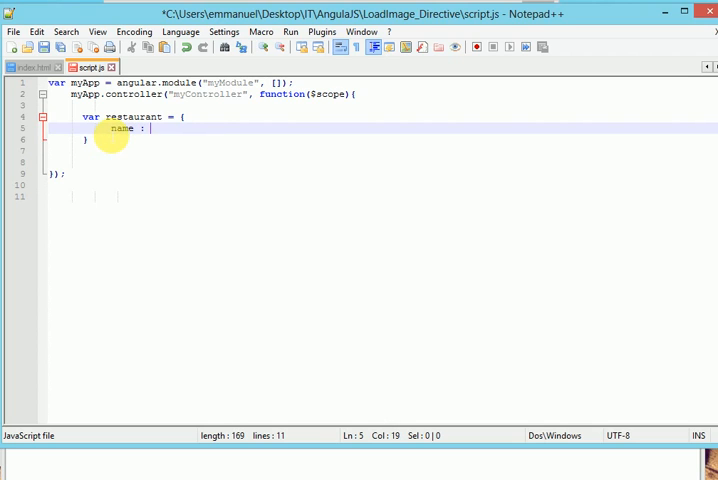
{"action": "type", "text": "\"\""}
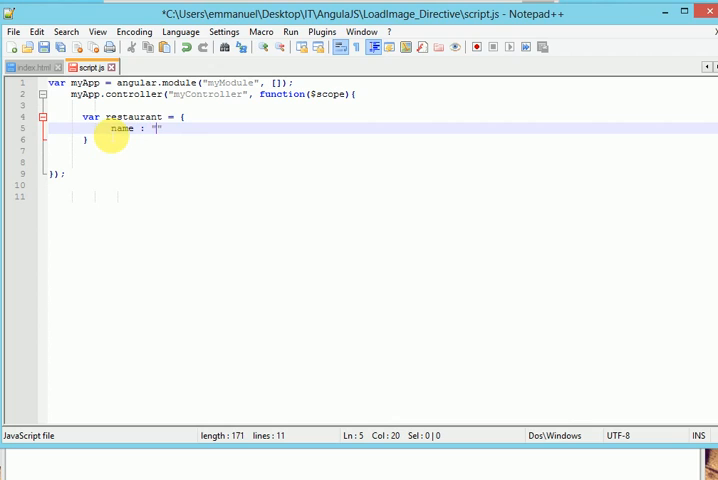
{"action": "type", "text": "B"}
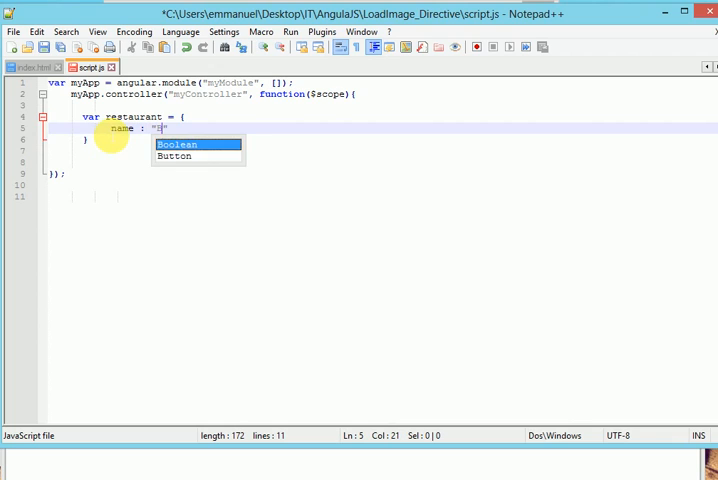
{"action": "type", "text": "Bugge"}
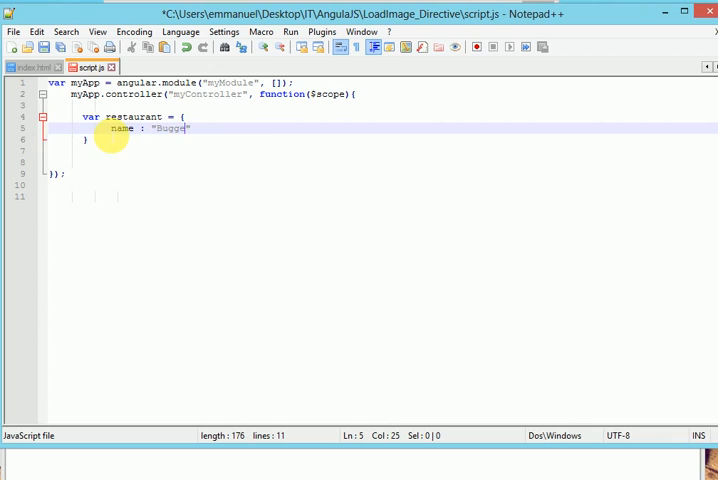
{"action": "type", "text": "r BB"}
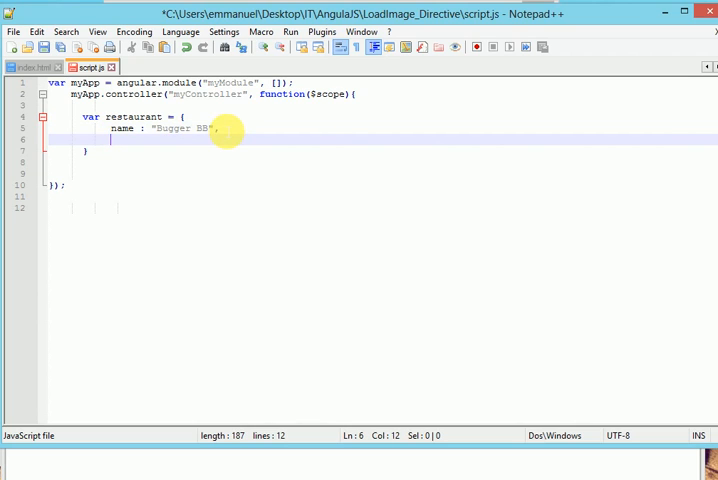
Add meal "Whopper" and image "bugger.png" to the restaurant object.
{"action": "type", "text": "meal"}
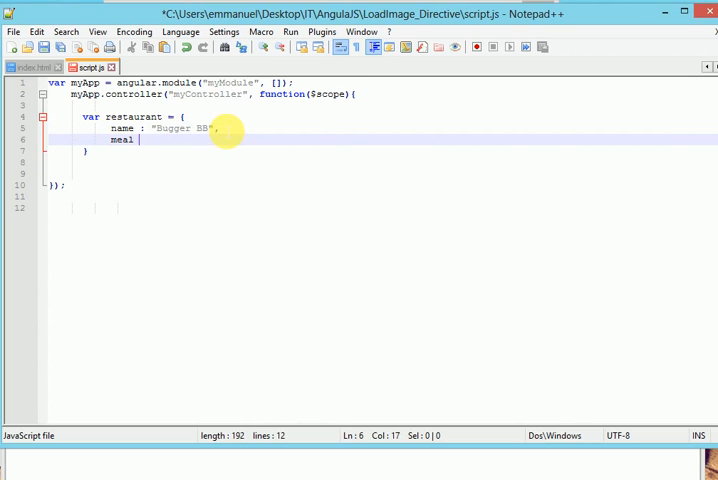
{"action": "type", "text": ": \""}
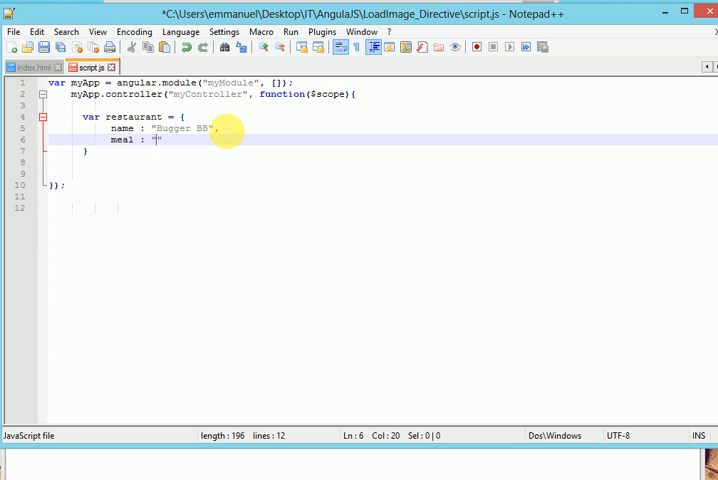
{"action": "type", "text": "Whooer"}
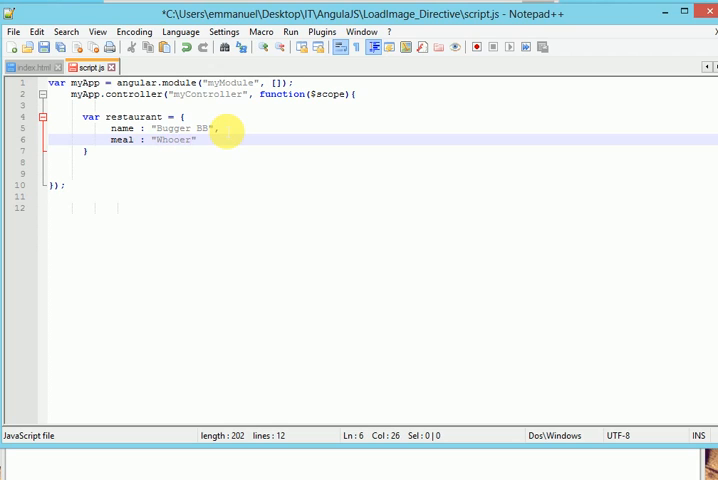
{"action": "key", "text": "BackSpace"}
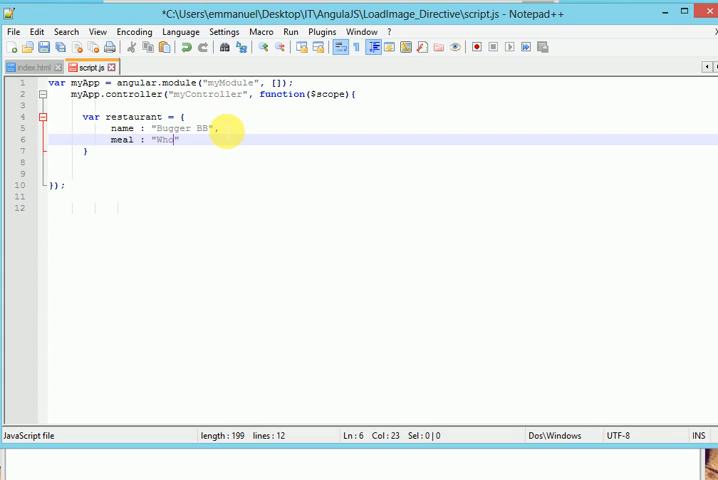
{"action": "type", "text": "pper"}
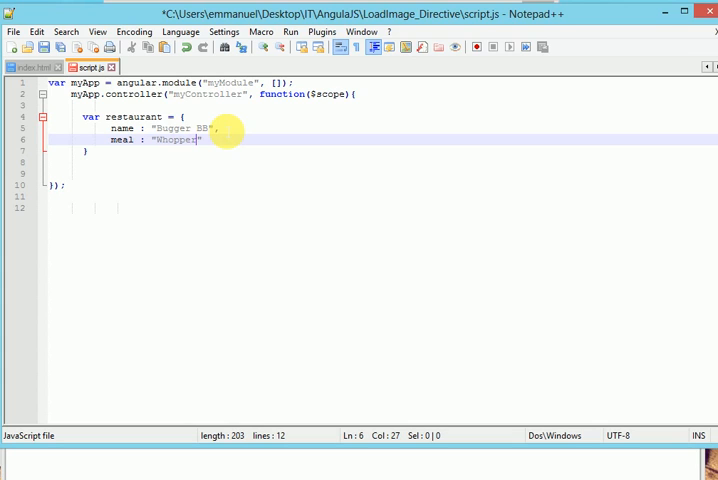
{"action": "type", "text": ";"}
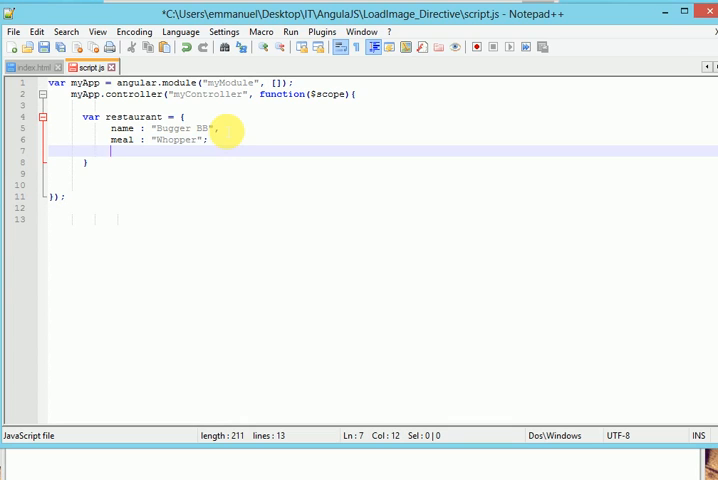
{"action": "type", "text": "Imag"}
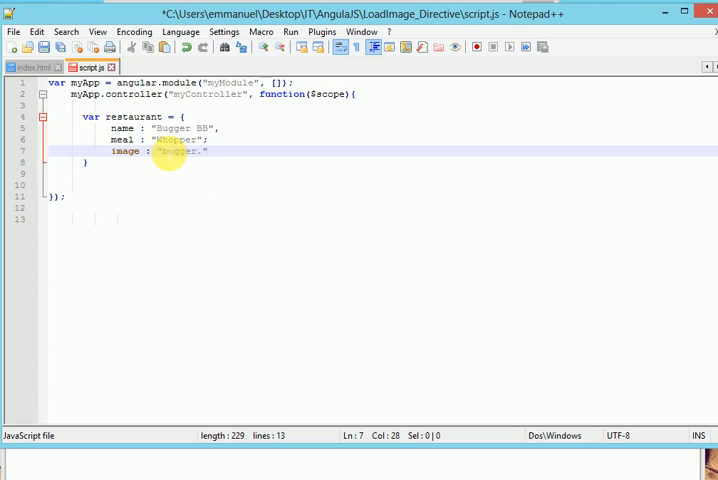
{"action": "type", "text": ".png"}
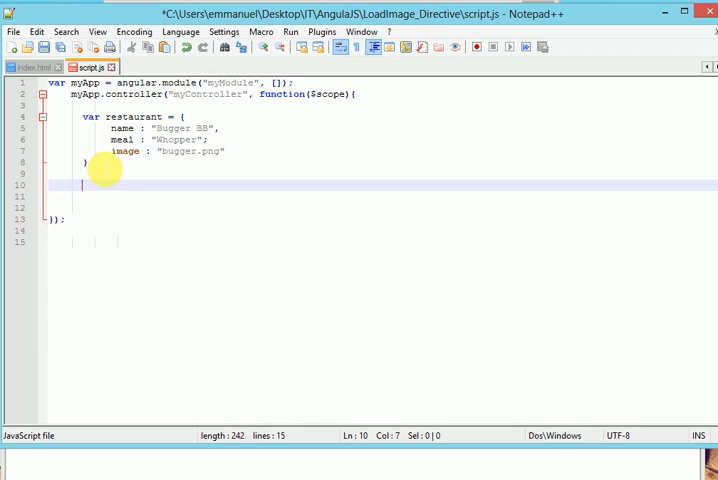
Assign the restaurant object to $scope.restaurant, then return to index.html.
{"action": "type", "text": "$scope."}
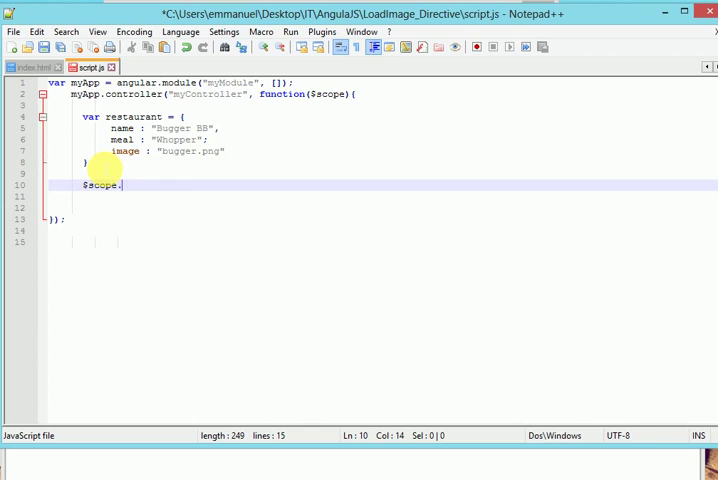
{"action": "type", "text": "restaurant = r"}
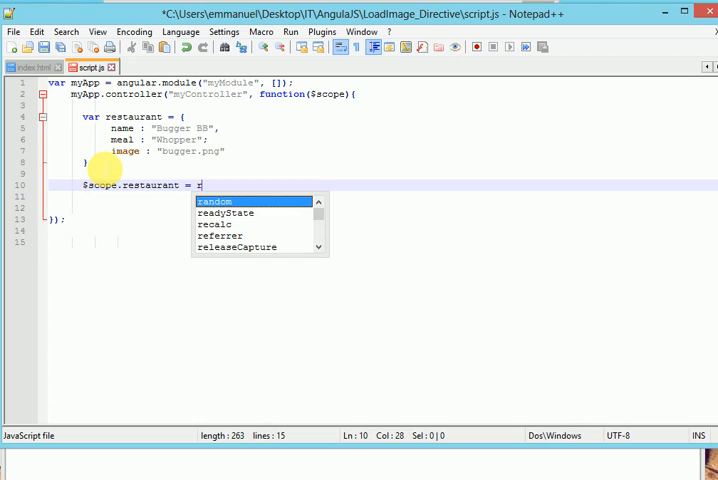
{"action": "type", "text": "e"}
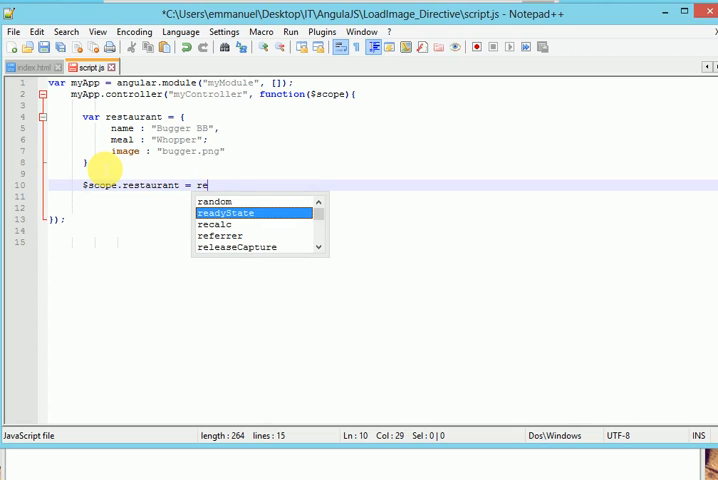
{"action": "type", "text": "staurant;"}
{"action": "left_click", "coordinate": [383, 139]}
{"action": "type", "text": ","}
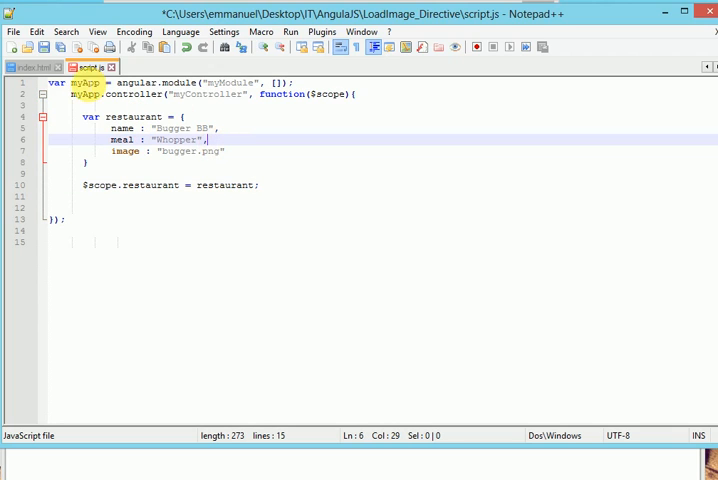
{"action": "left_click", "coordinate": [25, 66]}
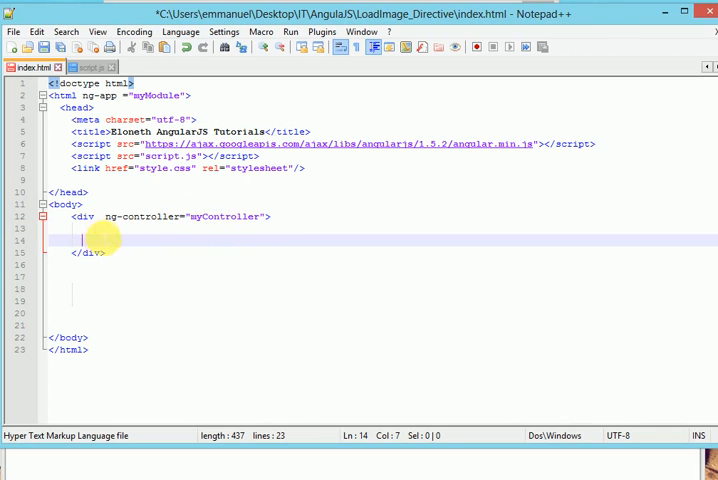
Add a "Restaurant BB" h1 heading inside the controller div.
{"action": "key", "text": "Enter"}
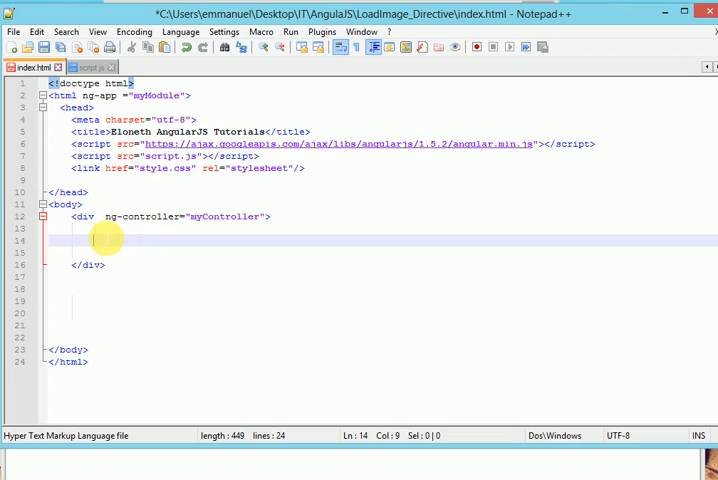
{"action": "type", "text": "<"}
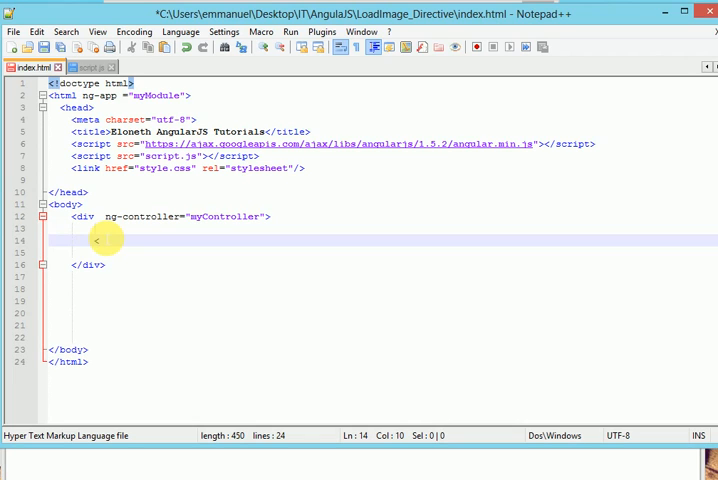
{"action": "type", "text": "R"}
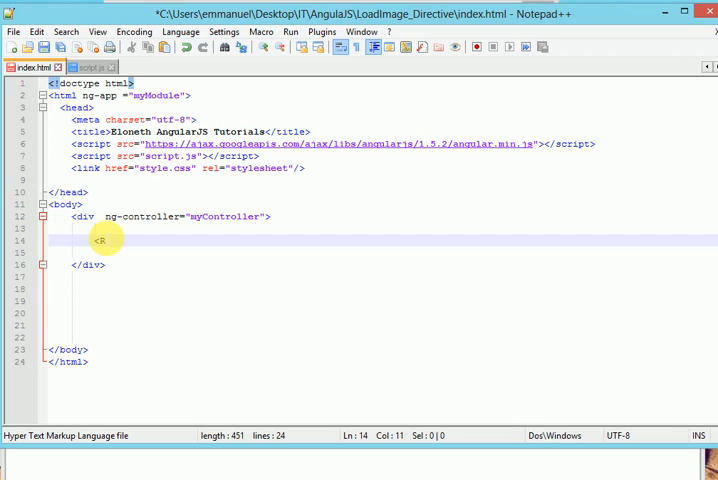
{"action": "type", "text": "esta"}
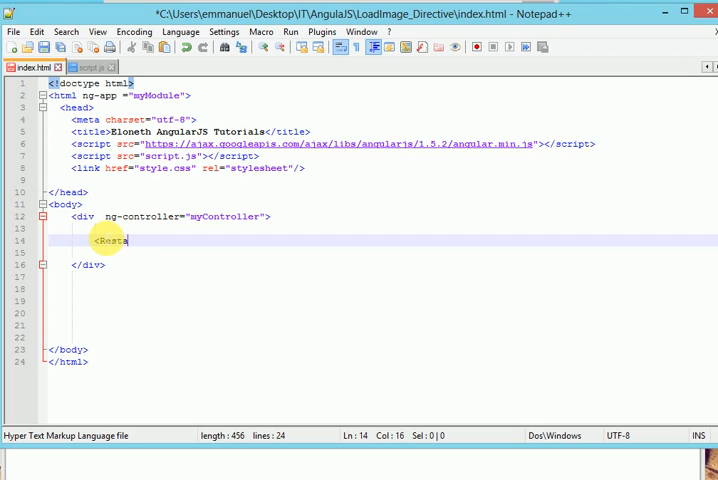
{"action": "type", "text": "urant"}
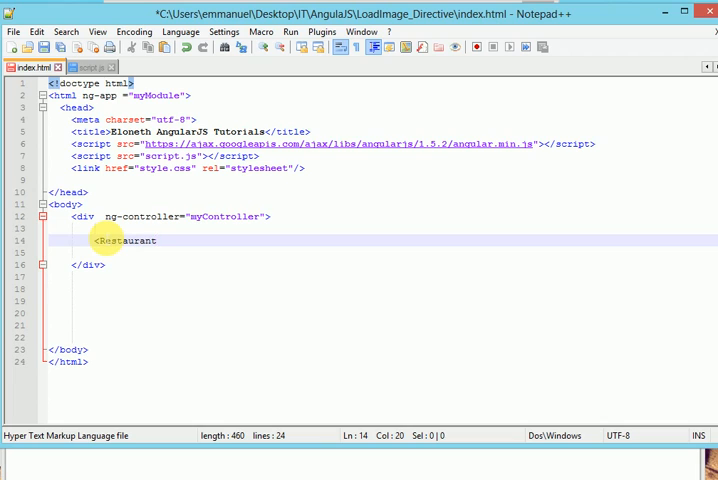
{"action": "type", "text": "BB"}
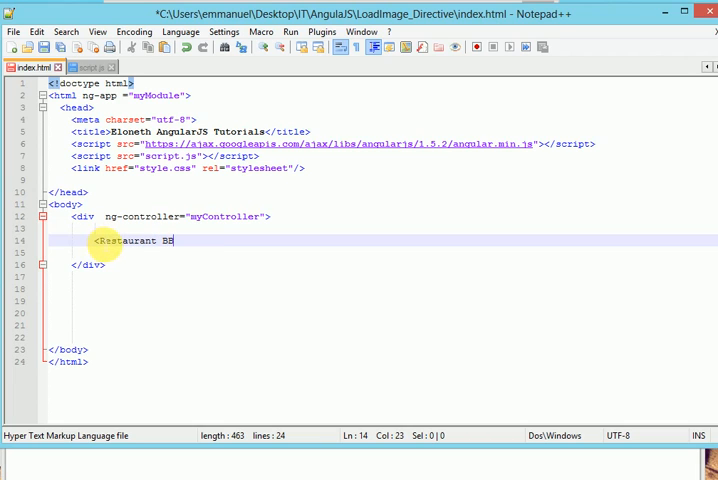
{"action": "type", "text": ">"}
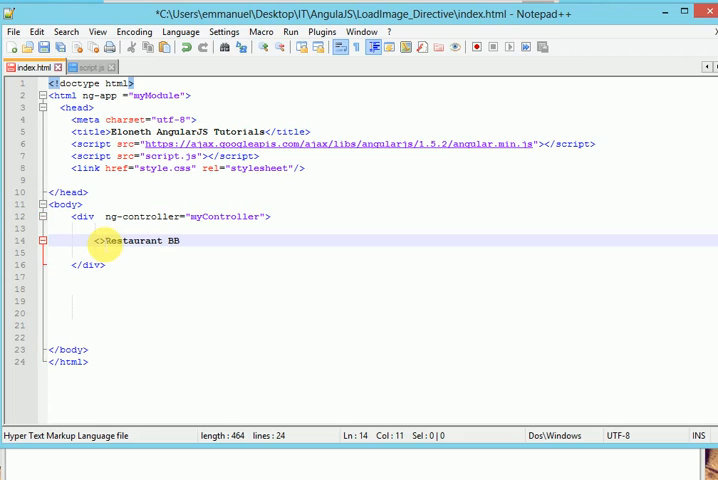
{"action": "type", "text": "1"}
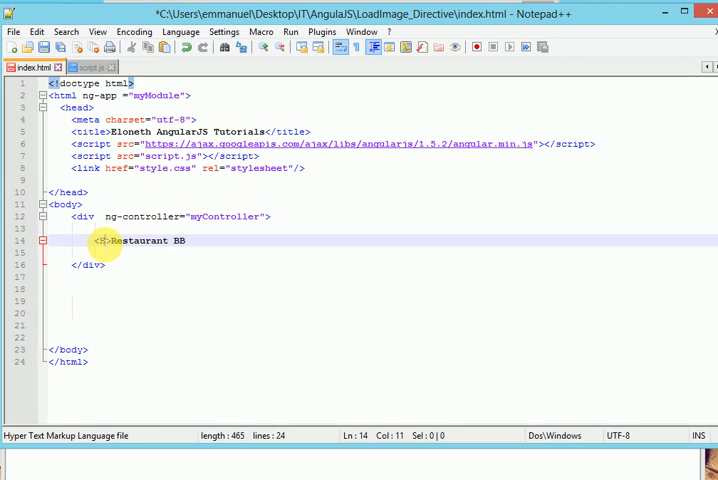
{"action": "type", "text": "1"}
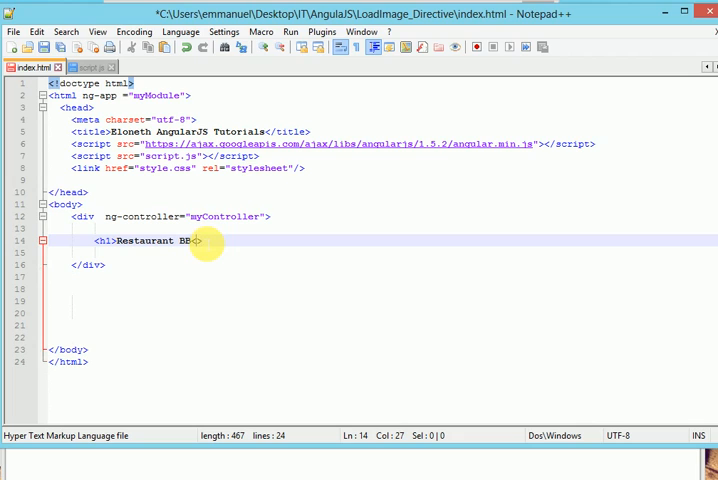
{"action": "type", "text": "</BB>"}
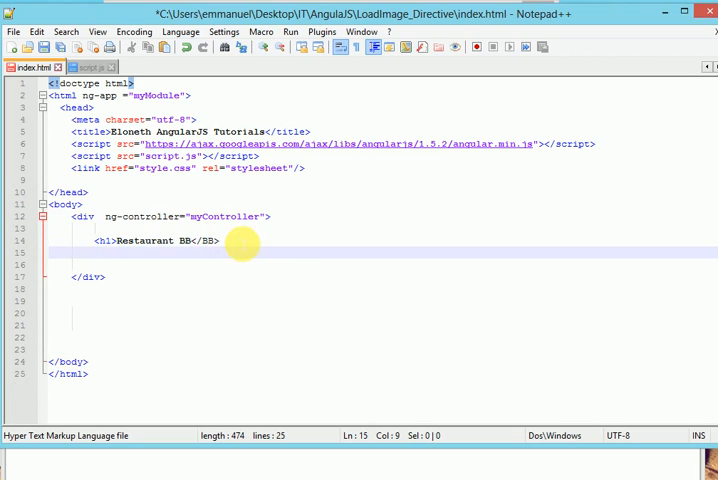
Add a div showing Name: {{restaurant.name}}.
{"action": "type", "text": "<>"}
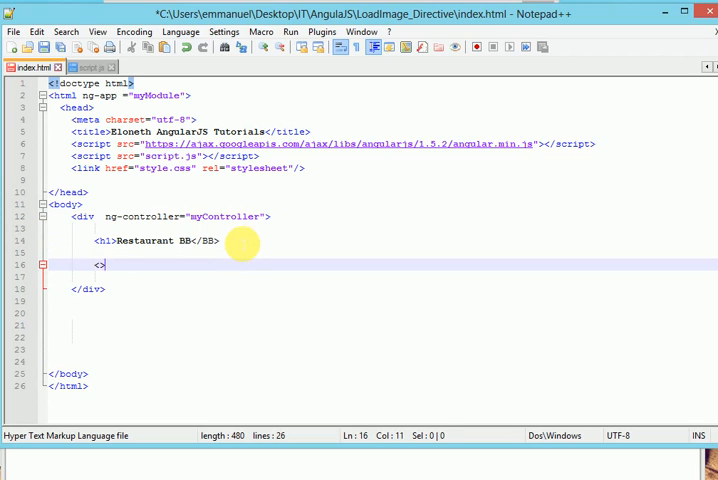
{"action": "type", "text": "div"}
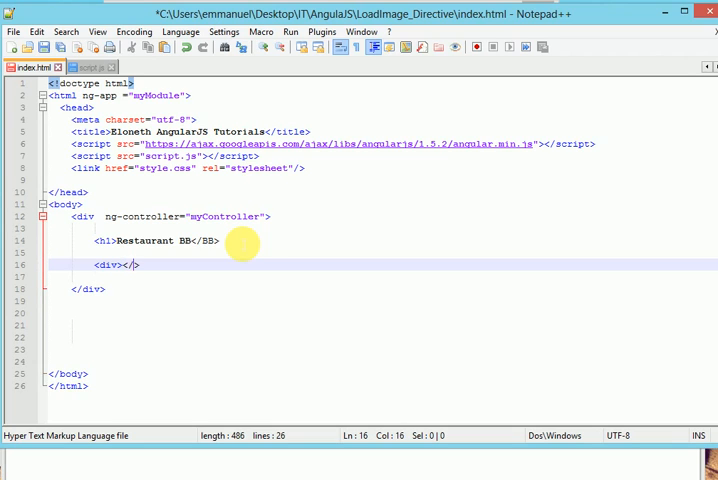
{"action": "type", "text": "di"}
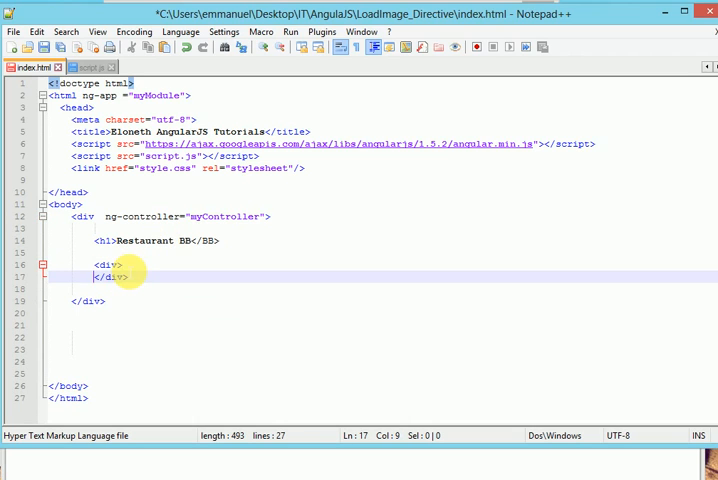
{"action": "key", "text": "Enter"}
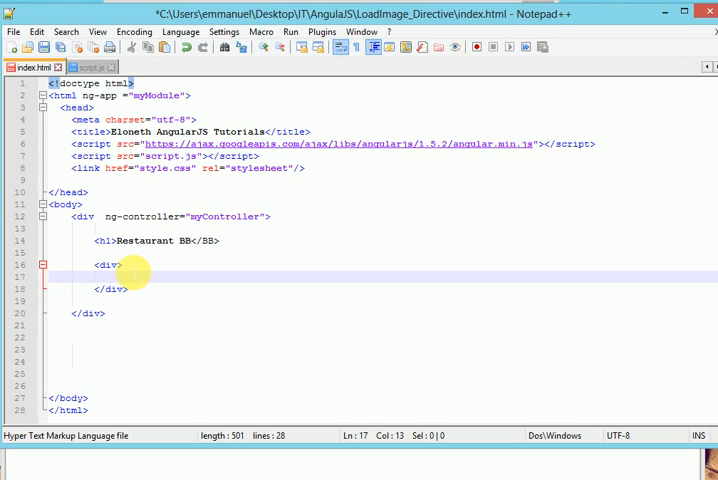
{"action": "type", "text": "Name: {{"}
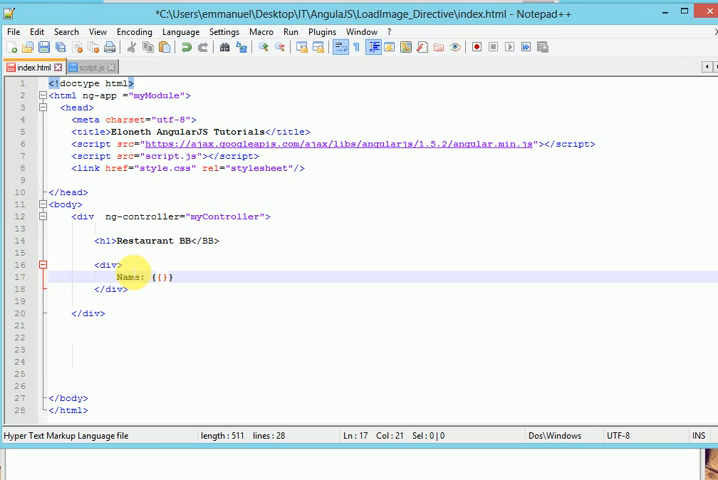
{"action": "type", "text": "resta"}
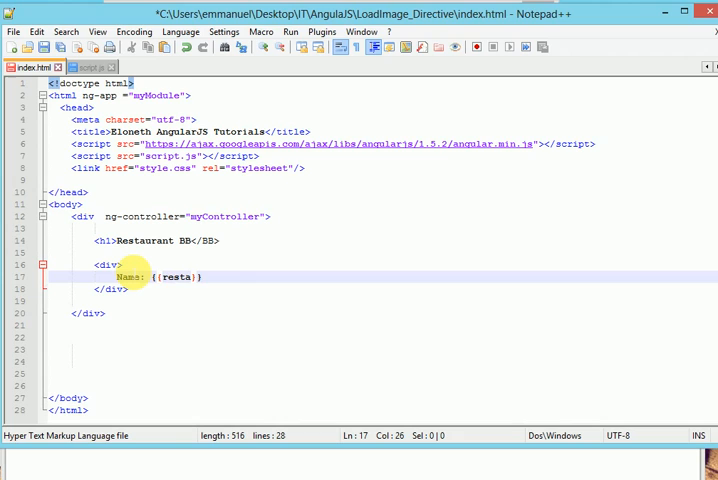
{"action": "type", "text": "urant."}
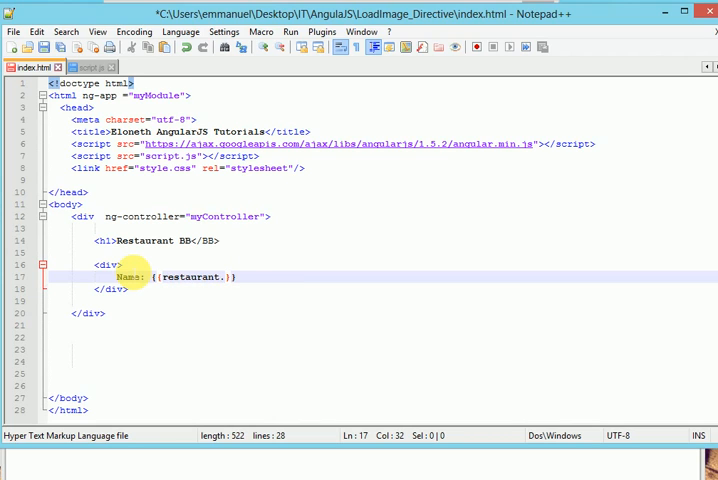
{"action": "type", "text": "name"}
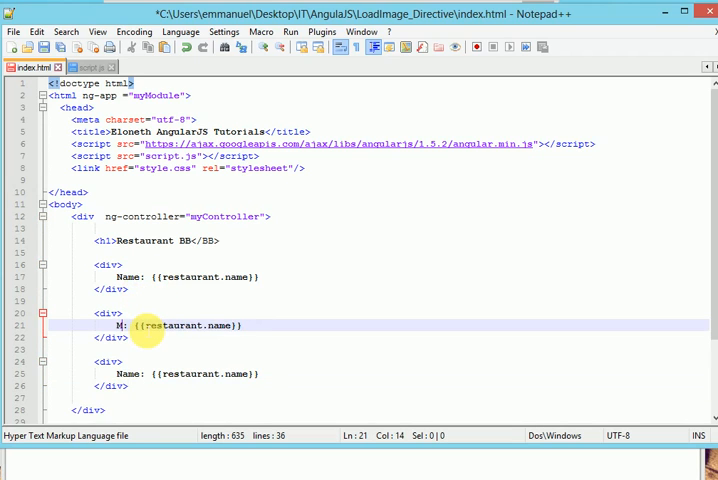
Relabel the copied divs to Meal: {{restaurant.meal}} and Image: {{restaurant.image}}.
{"action": "type", "text": "eal"}
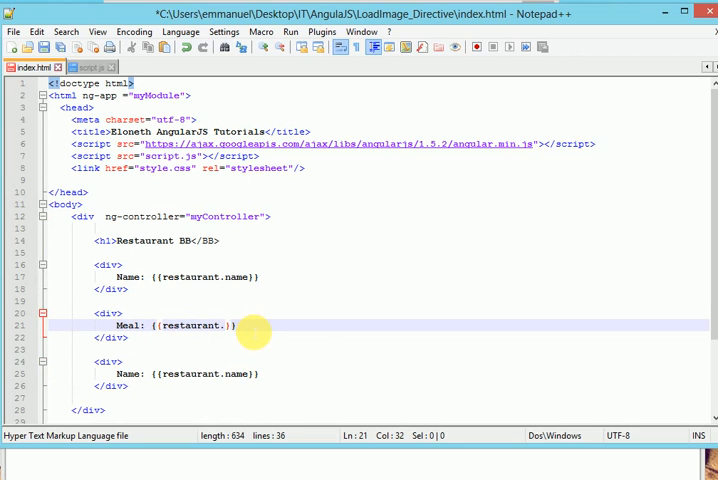
{"action": "type", "text": "meal"}
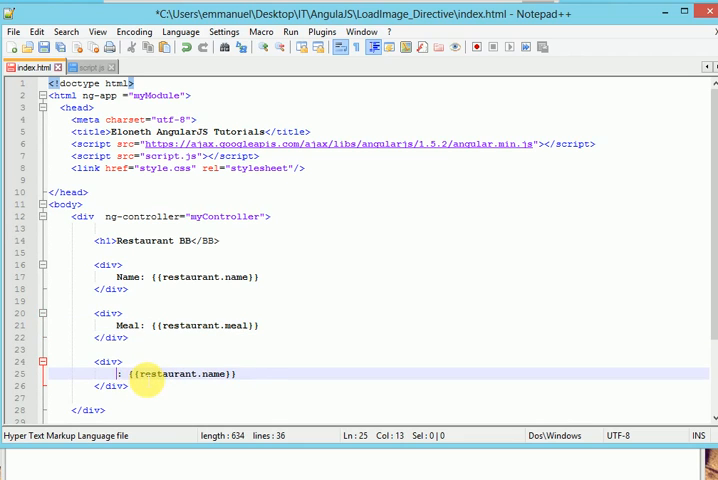
{"action": "type", "text": "Image"}
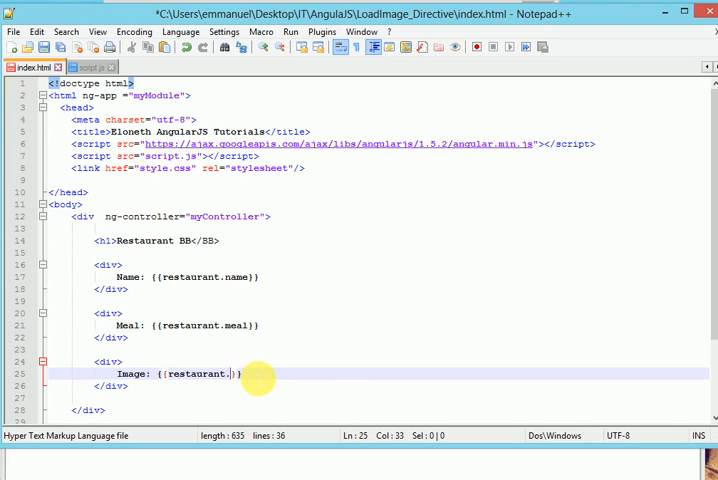
{"action": "type", "text": "image"}
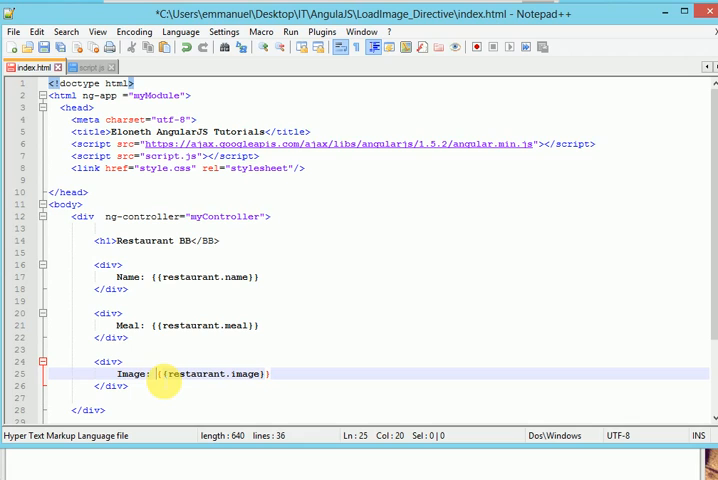
Start a <br /> line break and an img tag before the image expression.
{"action": "type", "text": "</>"}
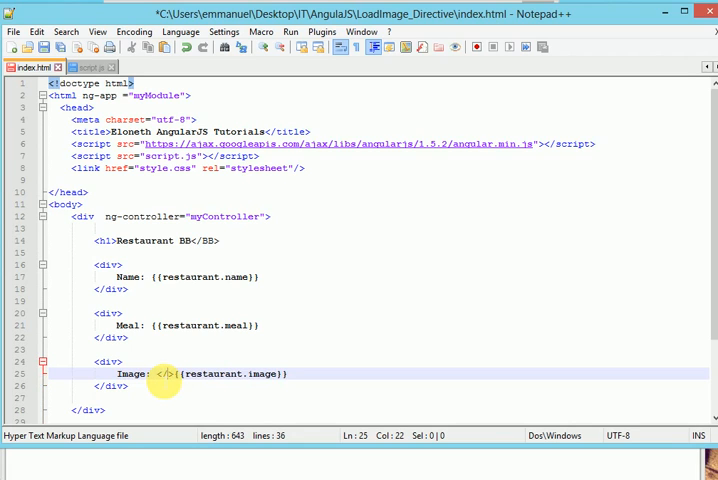
{"action": "type", "text": "br"}
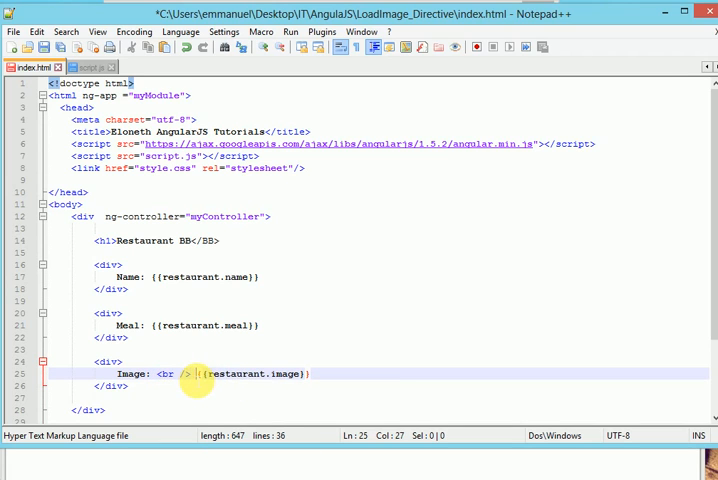
{"action": "type", "text": "<img"}
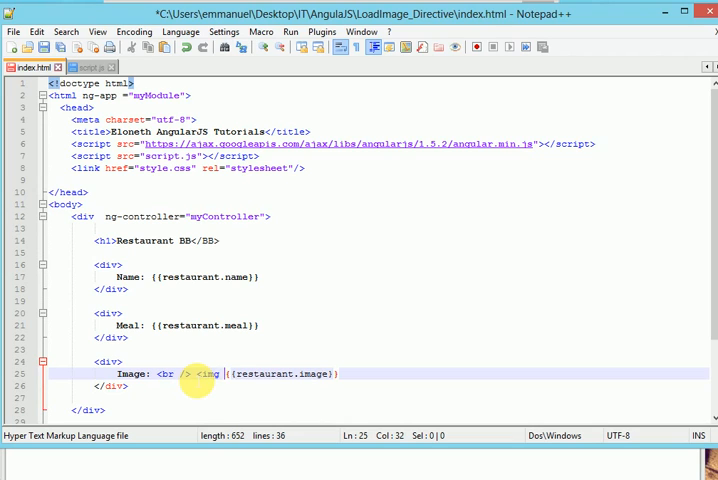
Turn the image expression into an img tag with ng-src="{{restaurant.image}}".
{"action": "type", "text": "ng-"}
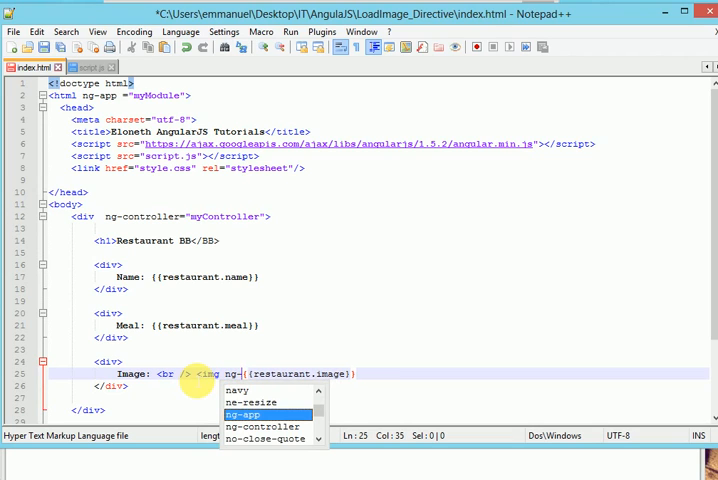
{"action": "type", "text": "src ="}
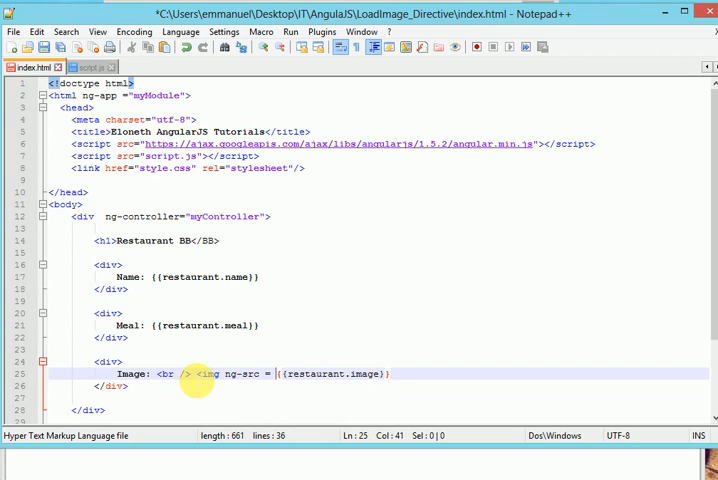
{"action": "type", "text": "\""}
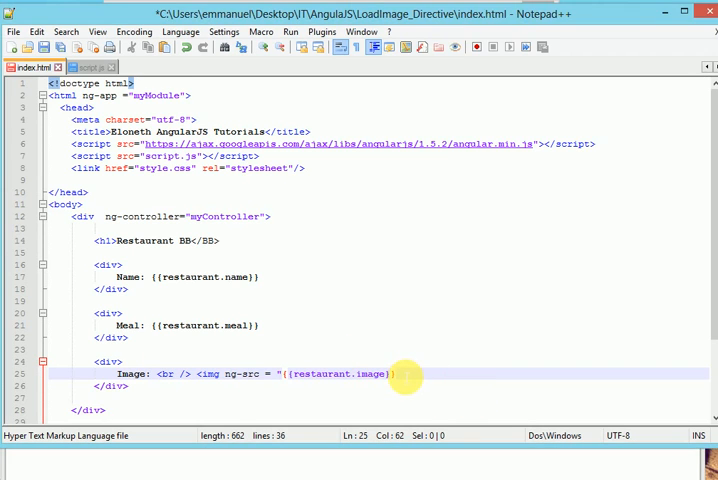
{"action": "type", "text": "\""}
{"action": "type", "text": "alt ="}
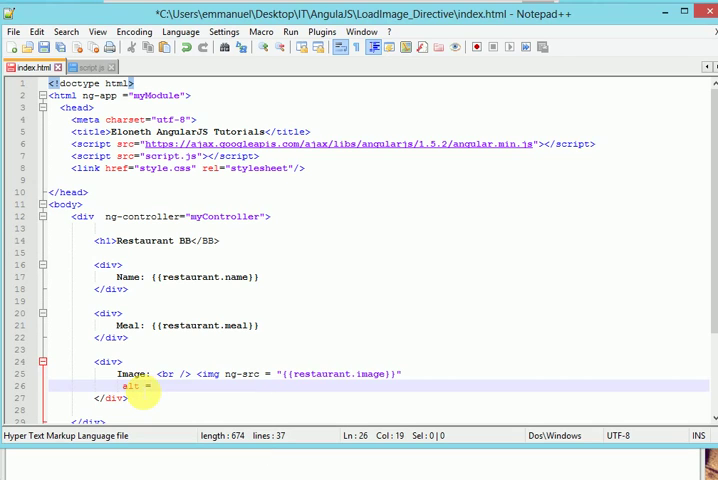
Set the img alt attribute to "{{restaurant.name + ' image'}}".
{"action": "type", "text": "\"\""}
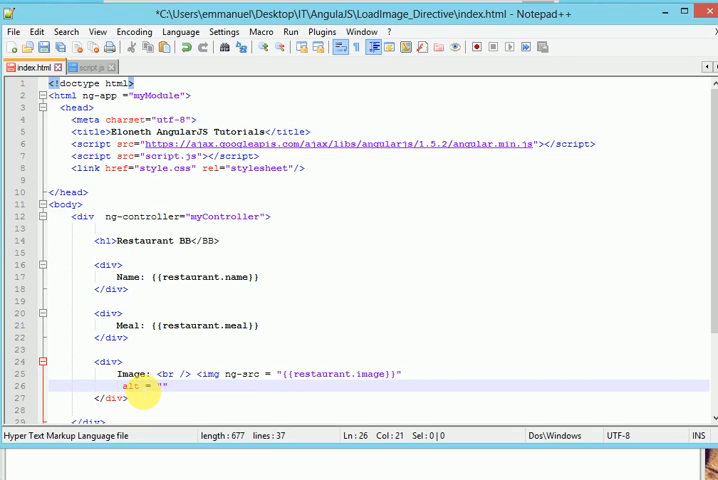
{"action": "mouse_move", "coordinate": [395, 387]}
{"action": "type", "text": "{{restaurant.image"}
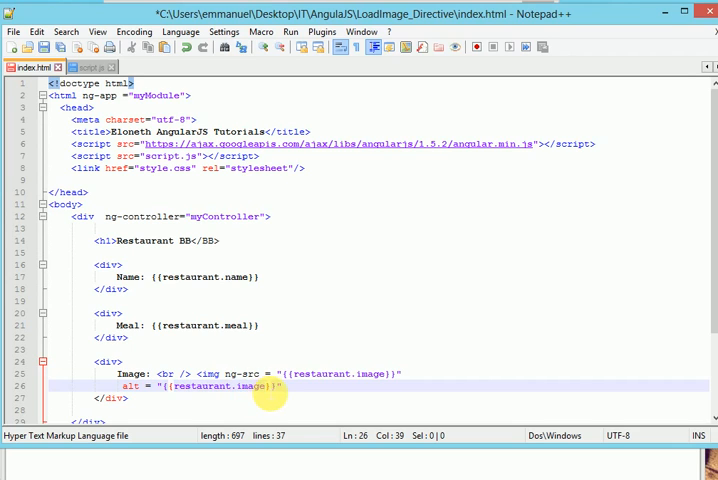
{"action": "type", "text": "name"}
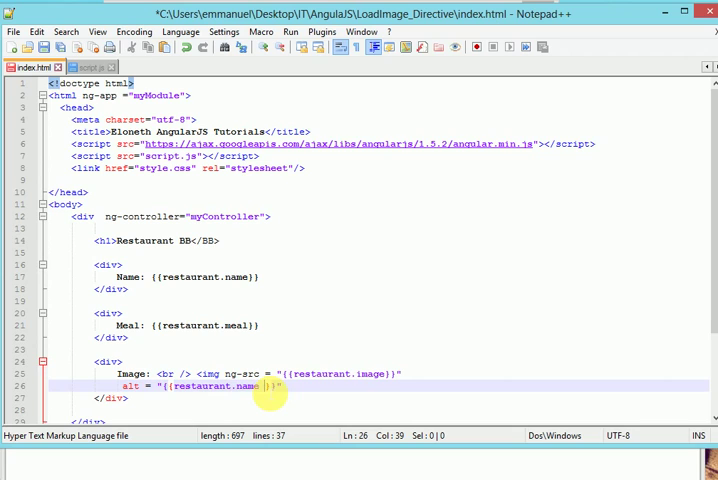
{"action": "type", "text": "+"}
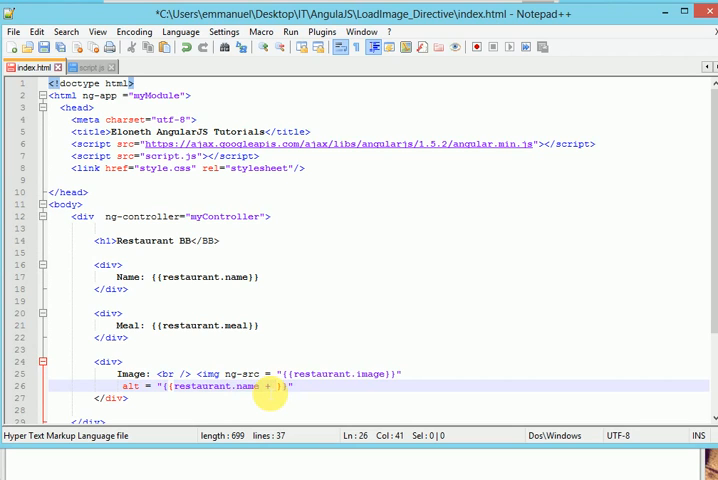
{"action": "type", "text": "''"}
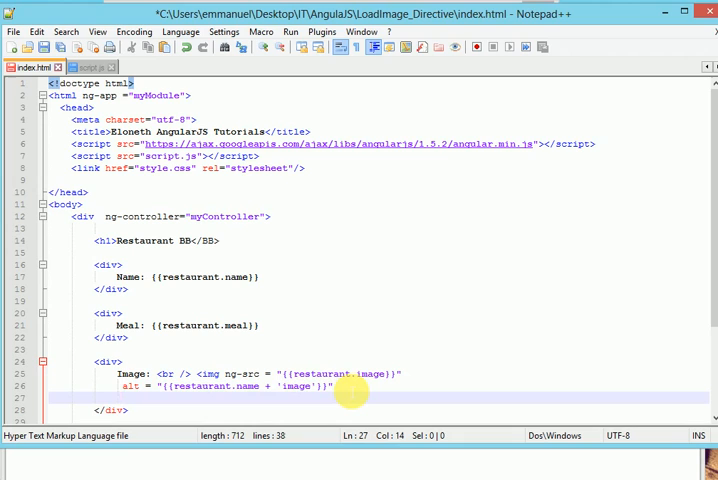
{"action": "type", "text": "s"}
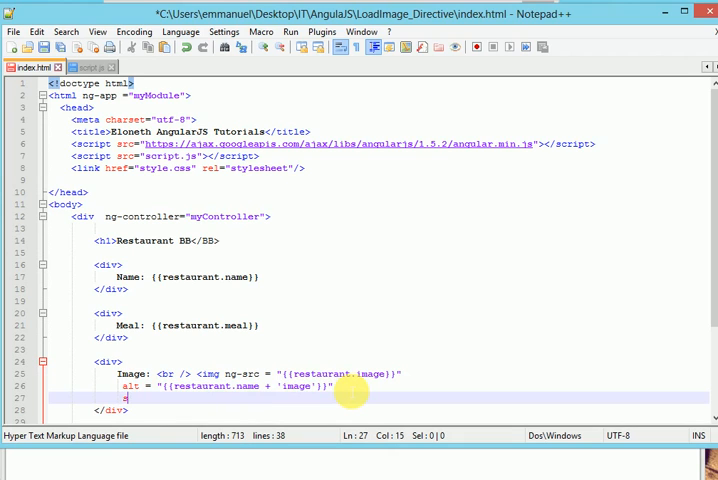
Add style="height: 100px; width: 200px" to the img and close it with />.
{"action": "type", "text": "style"}
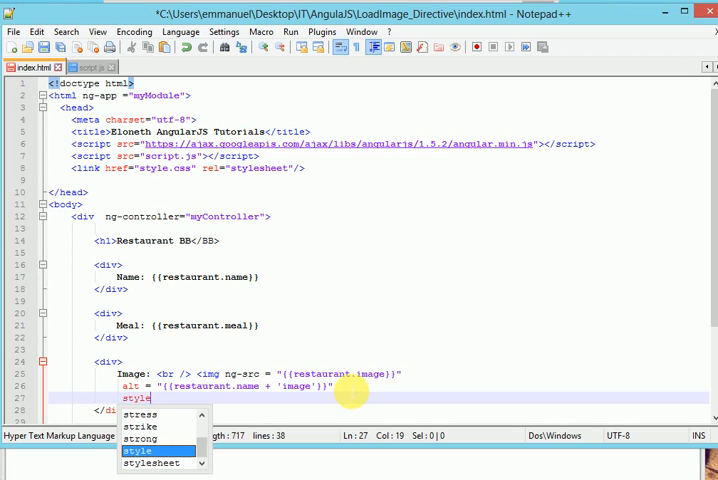
{"action": "type", "text": "="}
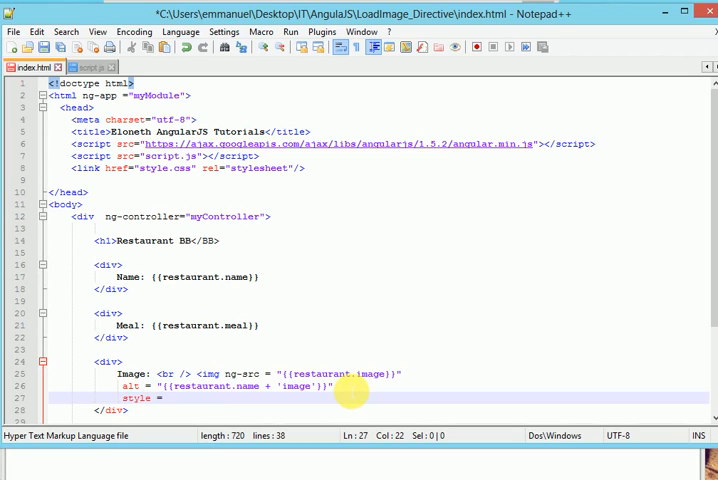
{"action": "type", "text": "22"}
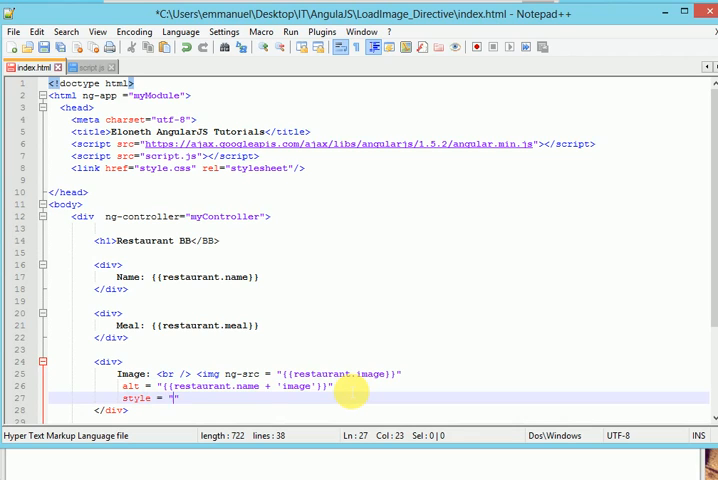
{"action": "type", "text": "height:"}
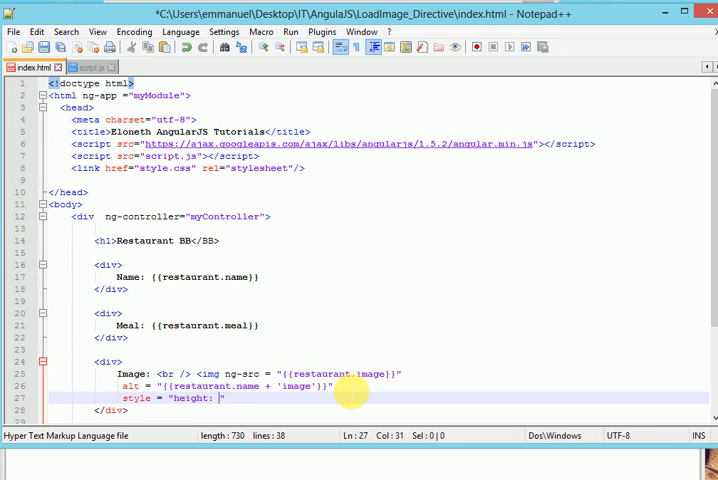
{"action": "type", "text": "100px;"}
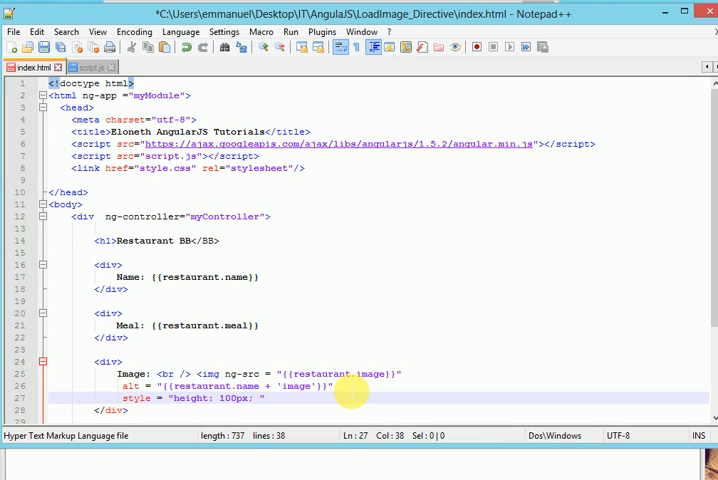
{"action": "type", "text": "width: 200"}
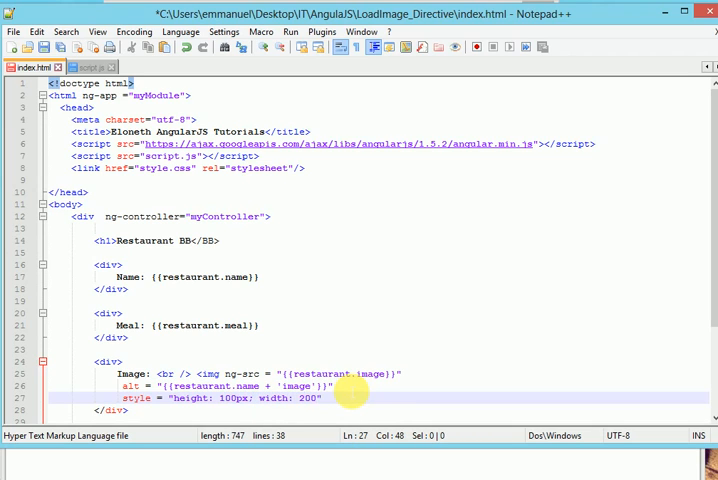
{"action": "type", "text": "px"}
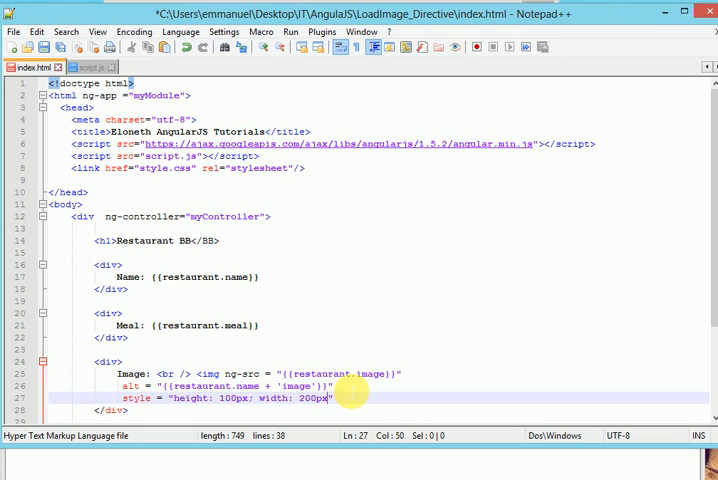
{"action": "type", "text": "/>"}
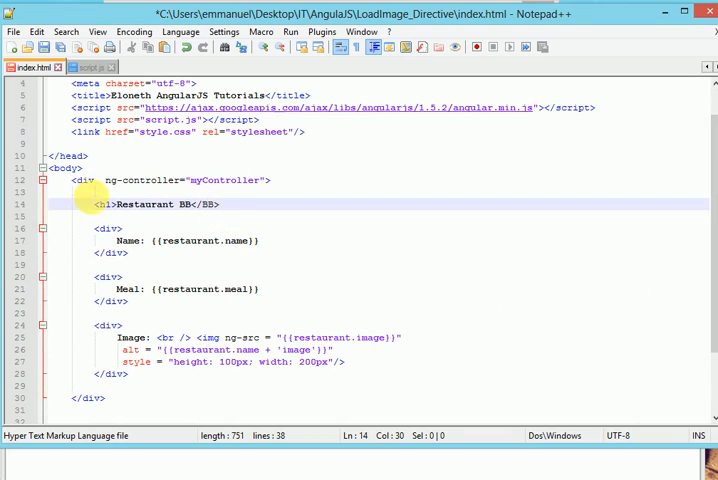
{"action": "mouse_move", "coordinate": [145, 204]}
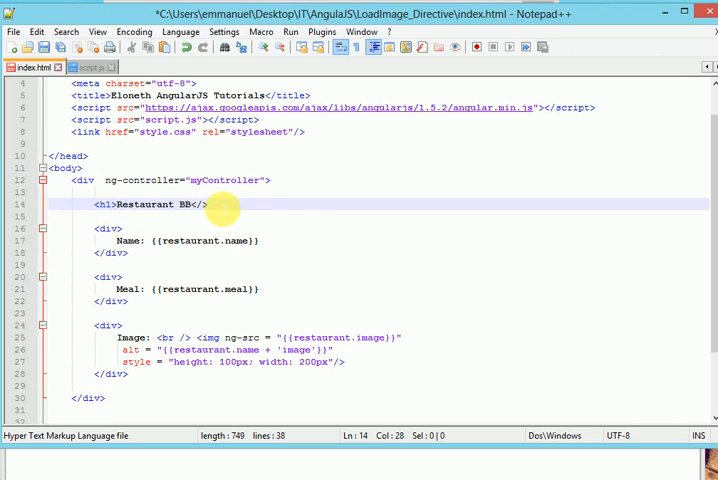
Change </BB> to </h1>, save index.html and launch it in Chrome.
{"action": "type", "text": "h1>"}
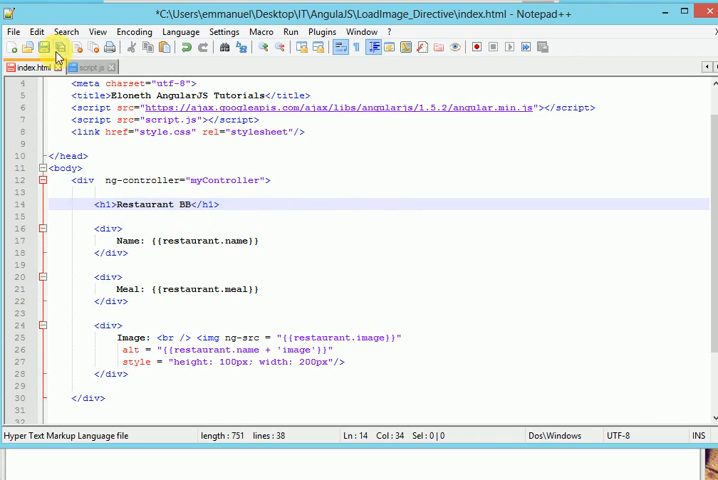
{"action": "left_click", "coordinate": [289, 31]}
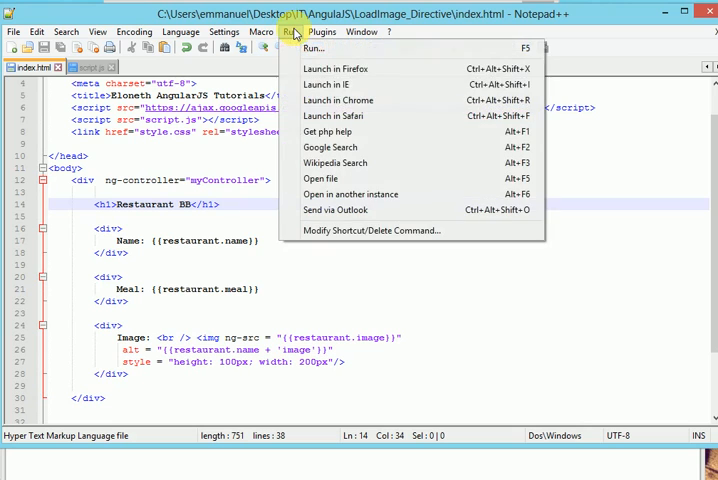
{"action": "left_click", "coordinate": [338, 100]}
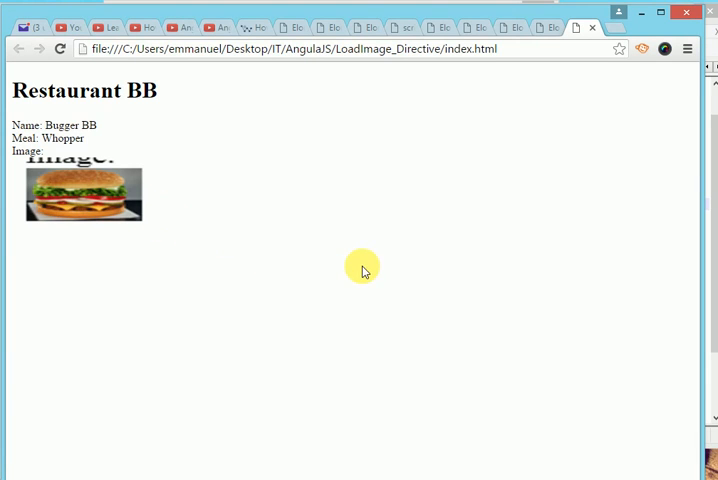
{"action": "mouse_move", "coordinate": [335, 323]}
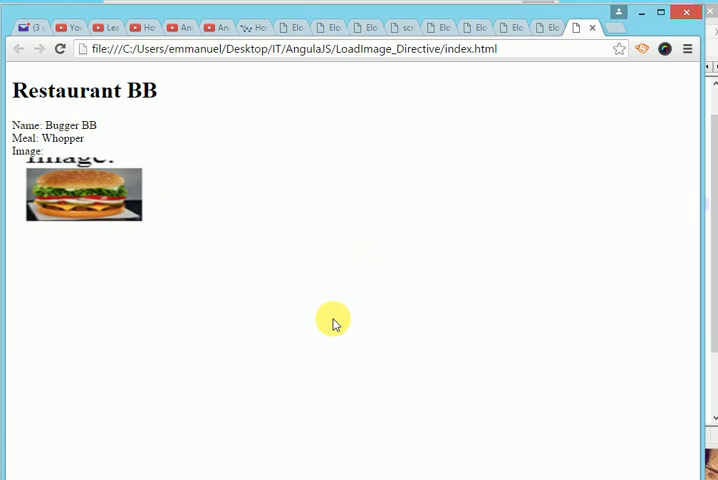